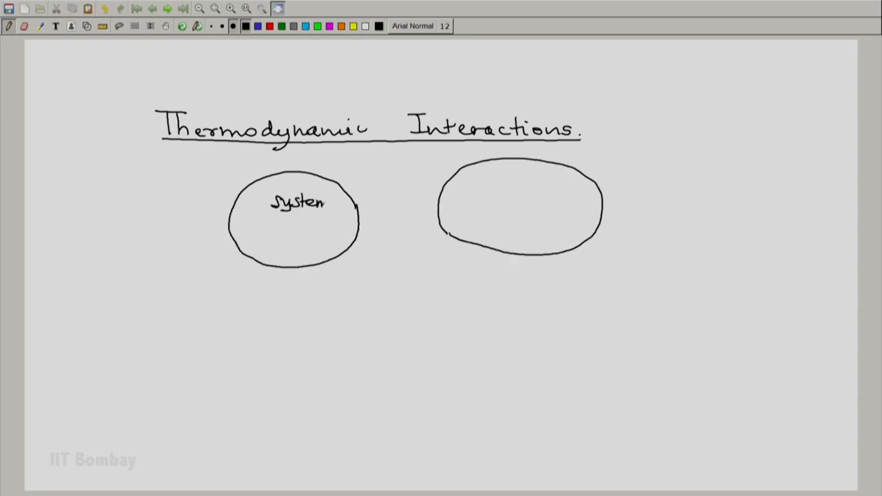
# Step: Write 'A' under 'System' in the left circle, and label the right circle 'system B'
pyautogui.write('A')
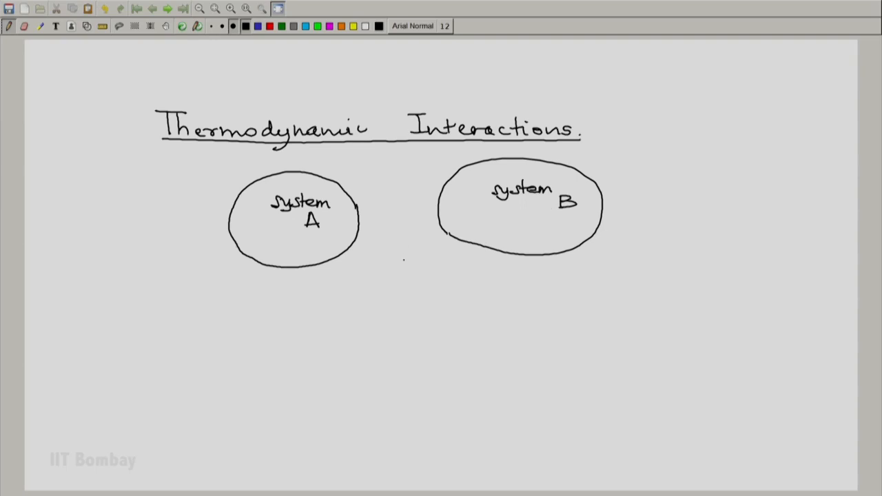
# Step: Draw two-way arrows between A and B, circle 'energy transfer', and begin an arrow from A
pyautogui.moveTo(351, 207); pyautogui.dragTo(386, 204)
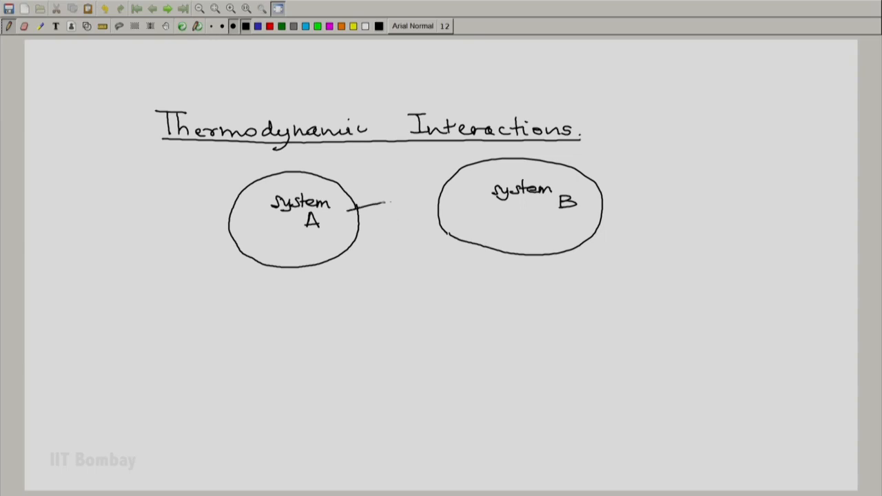
pyautogui.moveTo(351, 207); pyautogui.dragTo(448, 202)
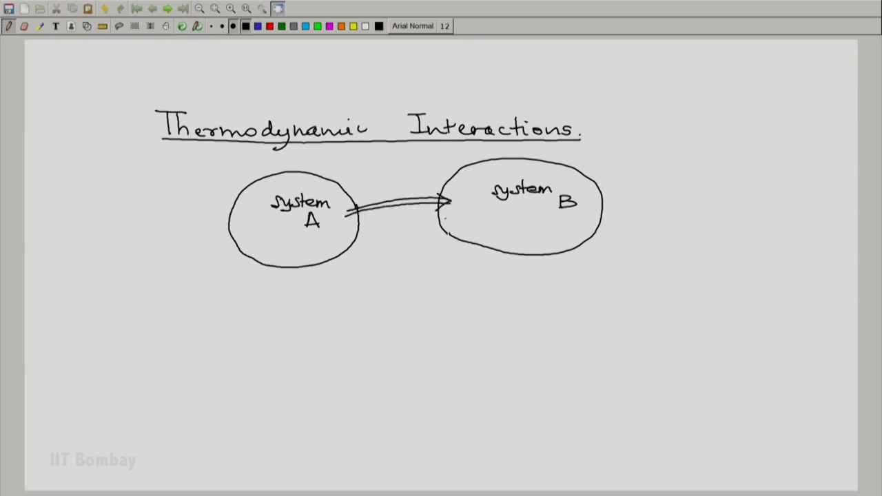
pyautogui.moveTo(445, 224); pyautogui.dragTo(341, 238)
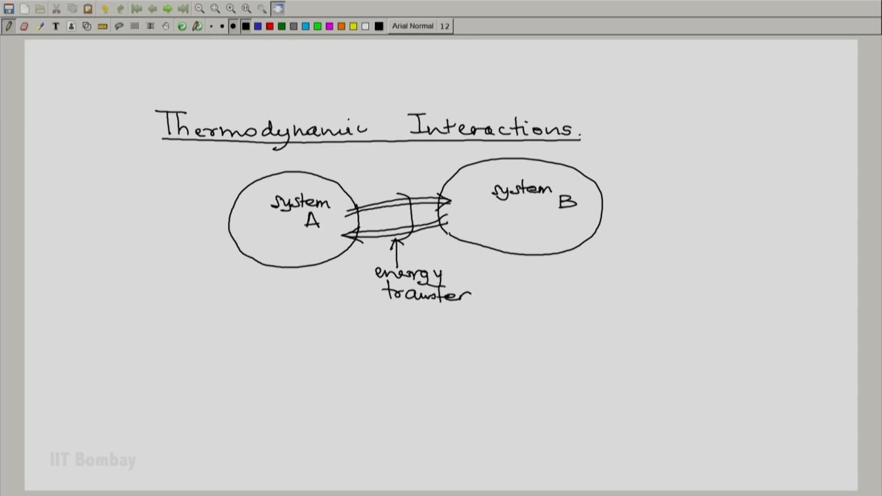
pyautogui.moveTo(365, 262); pyautogui.dragTo(476, 307)
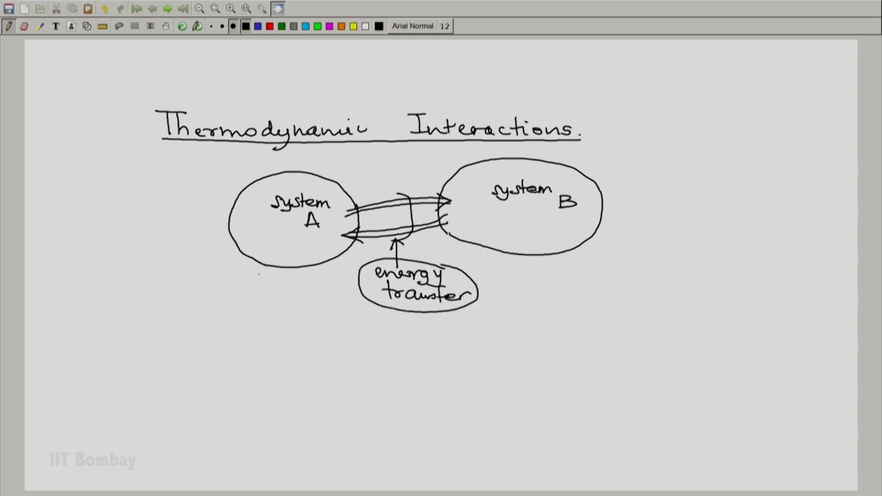
pyautogui.moveTo(286, 248); pyautogui.dragTo(266, 279)
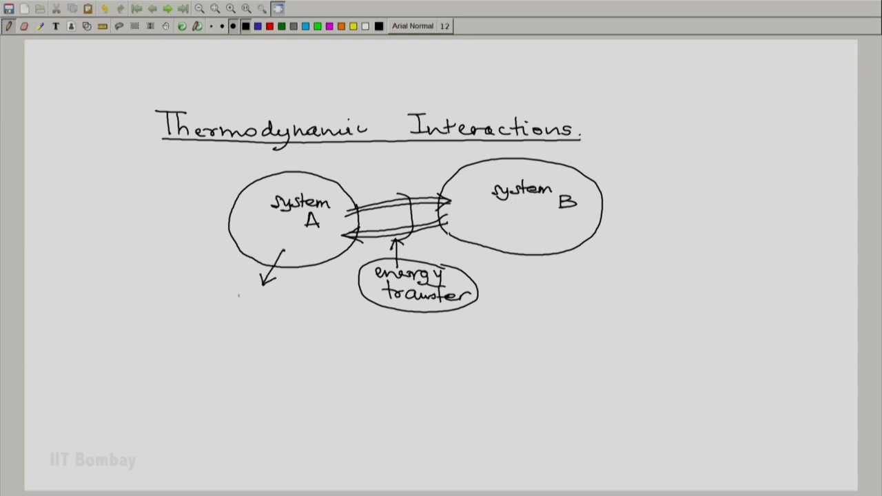
# Step: Write 'process A1 → A2', then draw arrows from system B and from 'energy transfer'
pyautogui.write('process')
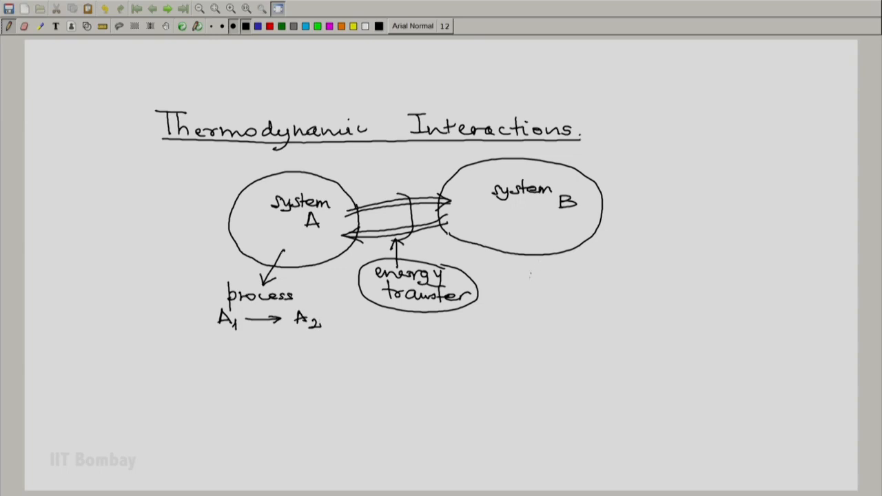
pyautogui.moveTo(545, 245); pyautogui.dragTo(561, 269)
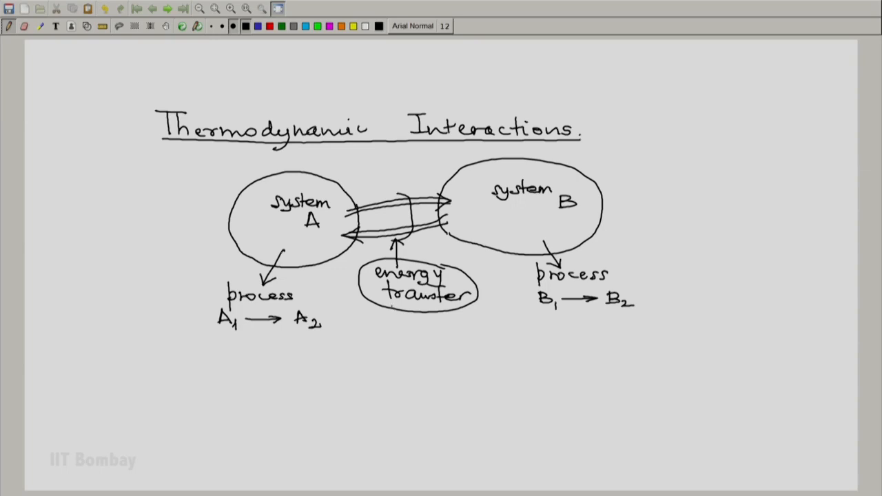
pyautogui.moveTo(382, 306); pyautogui.dragTo(375, 345)
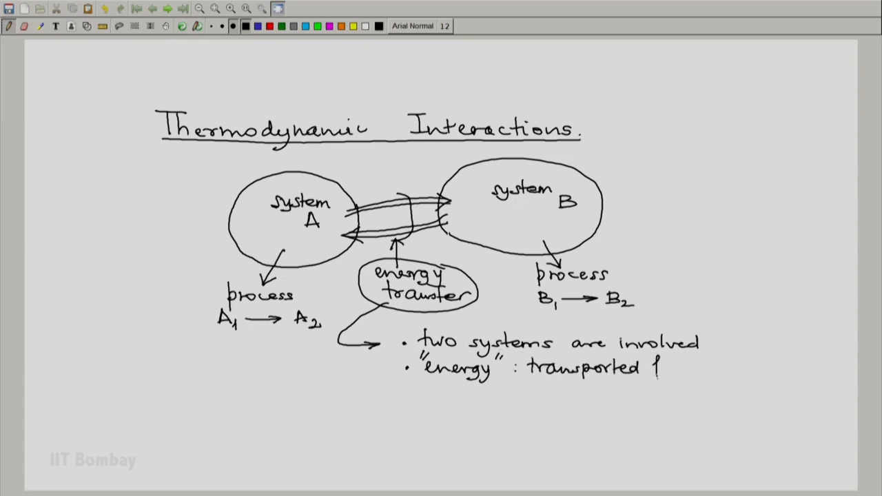
# Step: Handwrite 'from one system to the other (across the boundary)' and underline 'boundary'
pyautogui.write('from one sys')
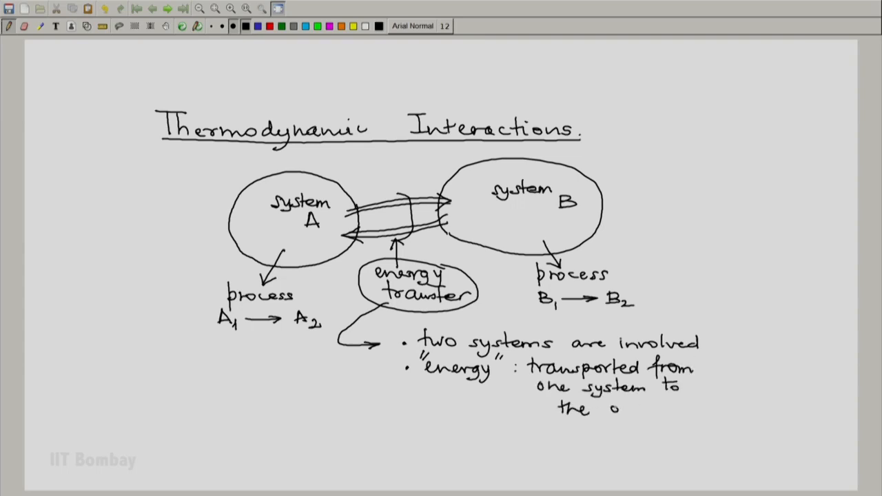
pyautogui.write('(across')
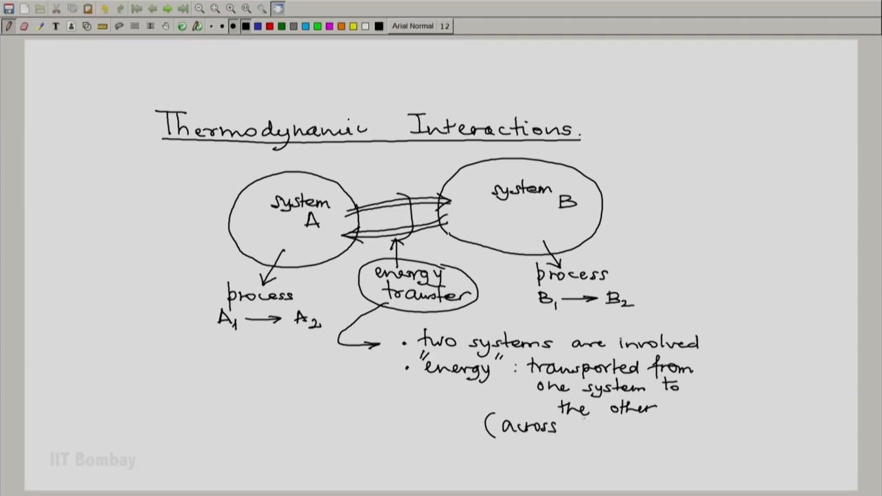
pyautogui.write('the boundary')
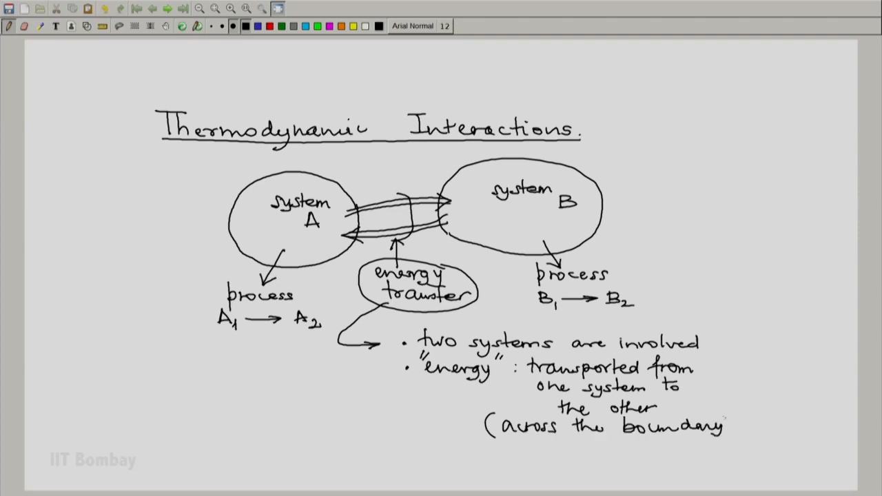
pyautogui.moveTo(620, 431); pyautogui.dragTo(734, 420)
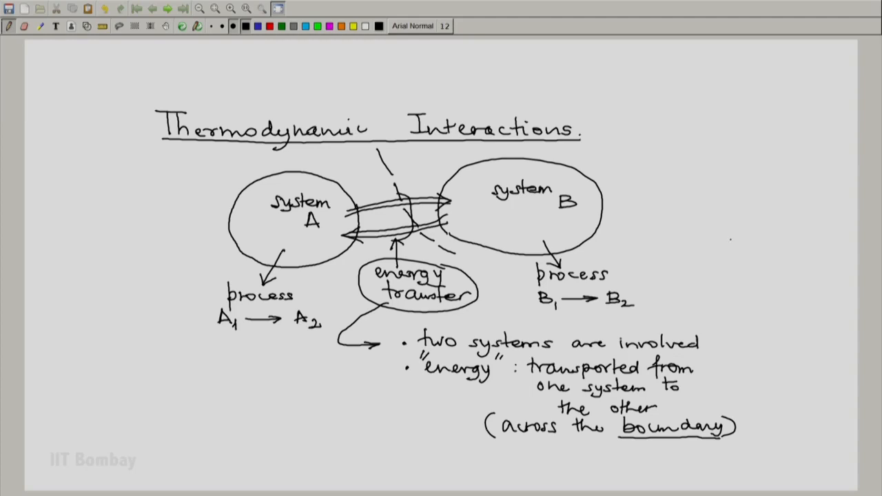
# Step: Sketch a dashed boundary curve between the system A and system B circles
pyautogui.moveTo(469, 307); pyautogui.dragTo(592, 330)
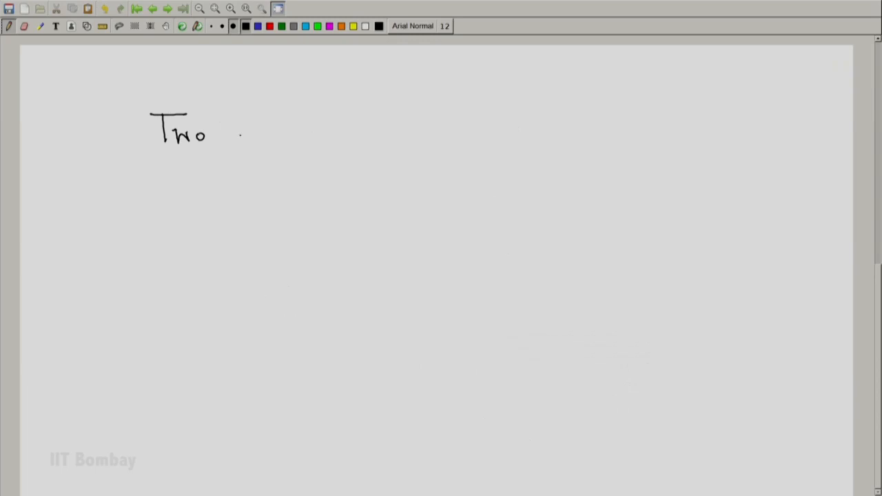
# Step: Finish the heading 'Two types of interactions:', double-underline it, and thicken the colon
pyautogui.moveTo(234, 134); pyautogui.dragTo(396, 134)
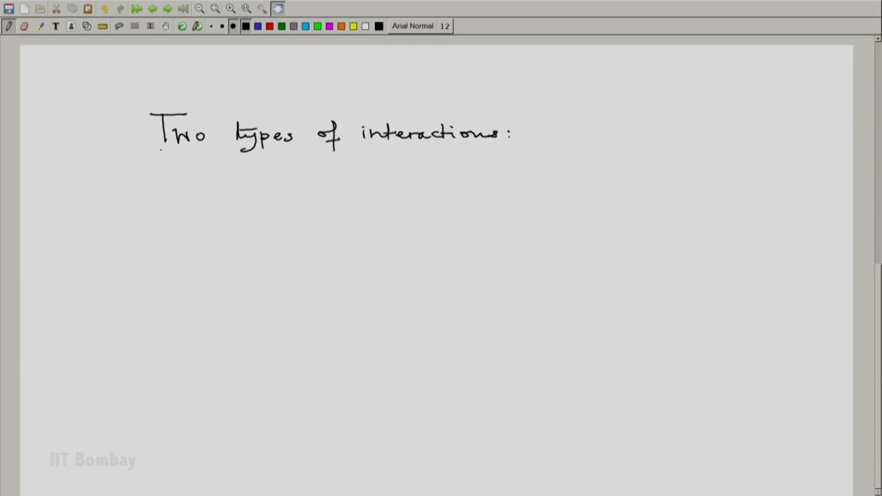
pyautogui.moveTo(155, 151); pyautogui.dragTo(499, 150)
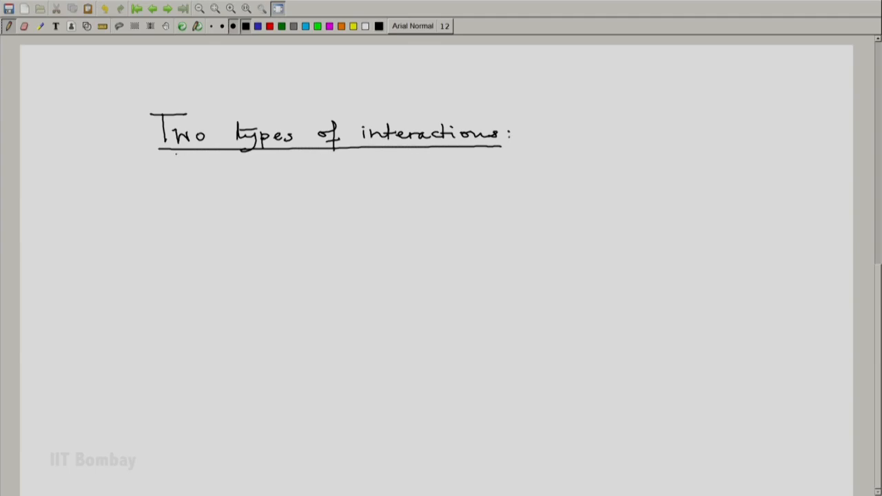
pyautogui.moveTo(159, 150); pyautogui.dragTo(503, 149)
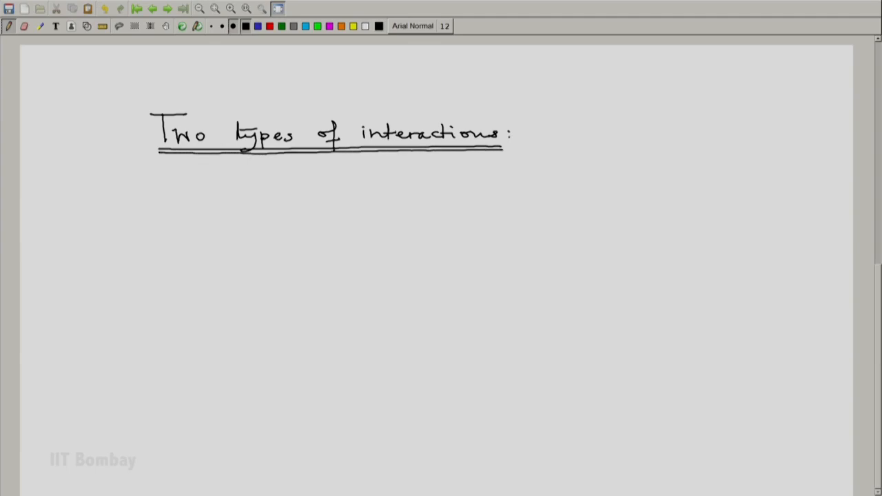
pyautogui.click(513, 133)
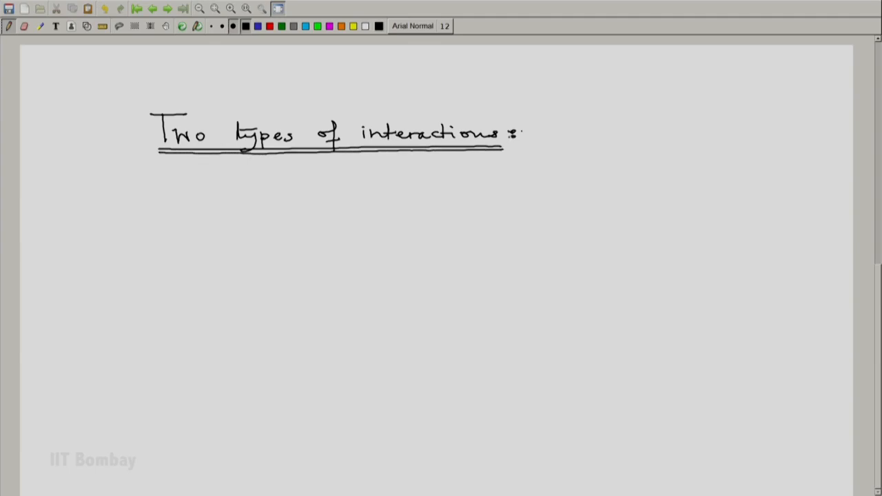
pyautogui.click(260, 187)
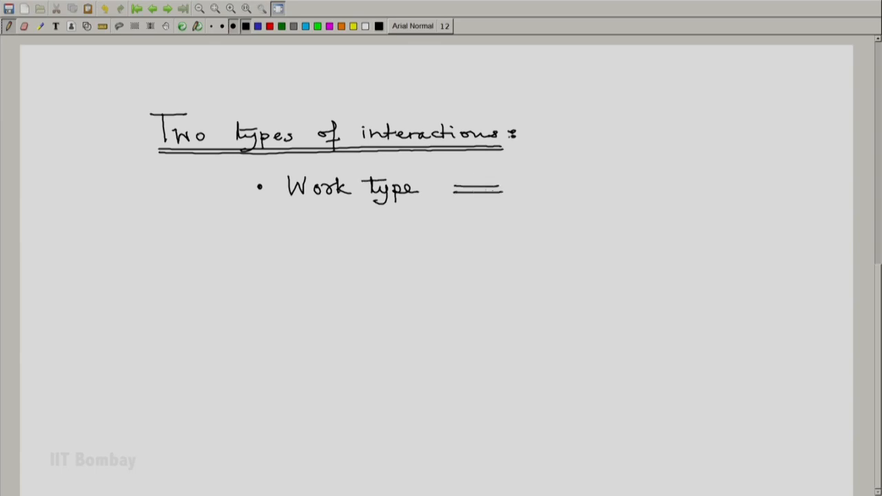
# Step: Write the bullets 'Work type ⇐ primitive' and 'Heat type ⇐ defined'
pyautogui.moveTo(503, 188); pyautogui.dragTo(447, 190)
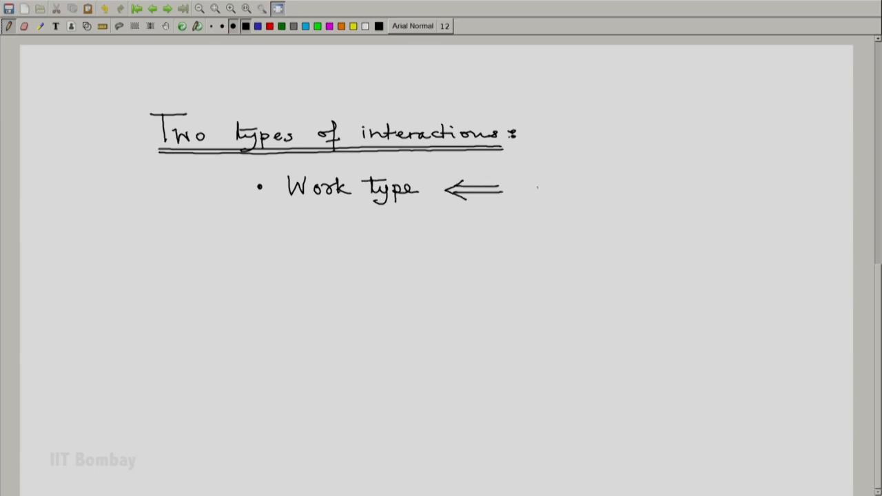
pyautogui.moveTo(538, 188); pyautogui.dragTo(599, 193)
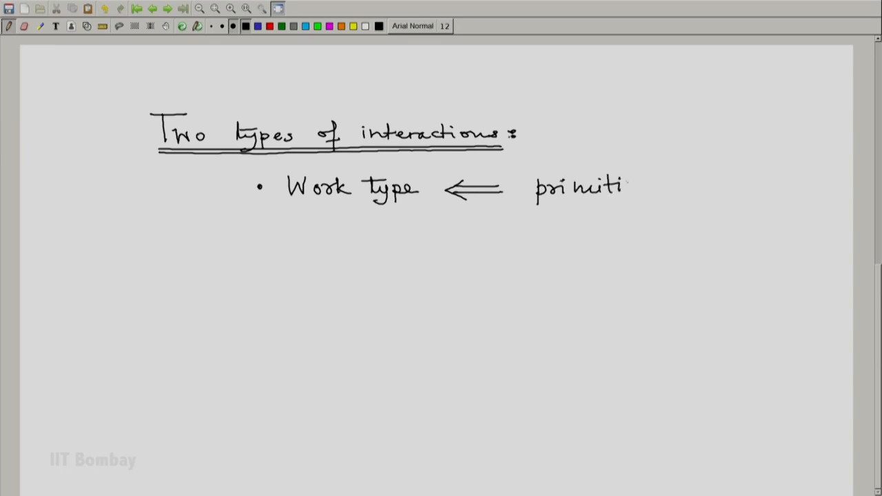
pyautogui.moveTo(623, 186); pyautogui.dragTo(655, 186)
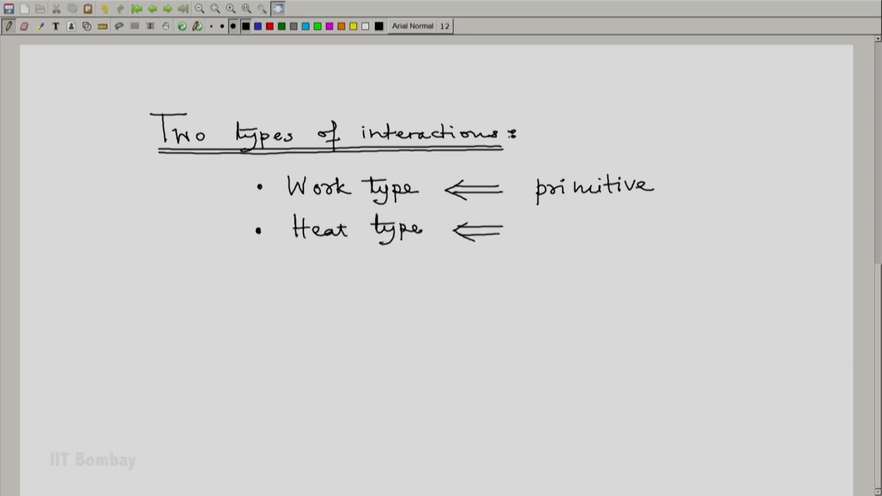
pyautogui.write('defined')
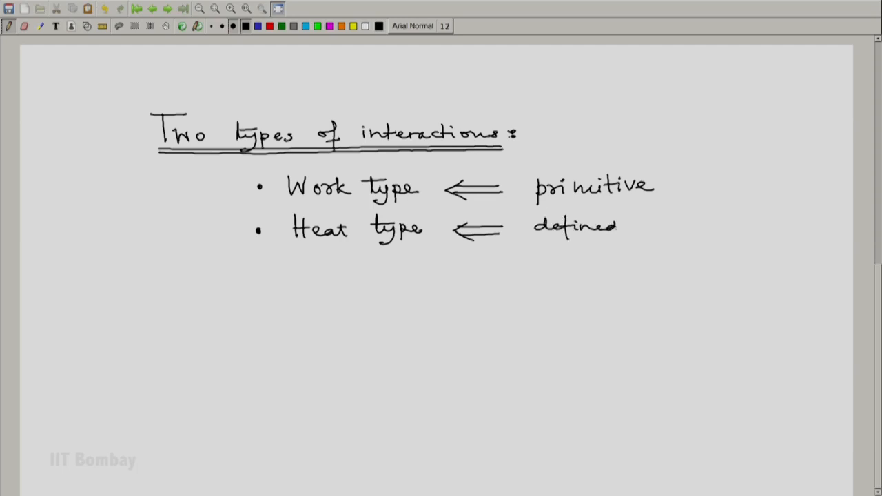